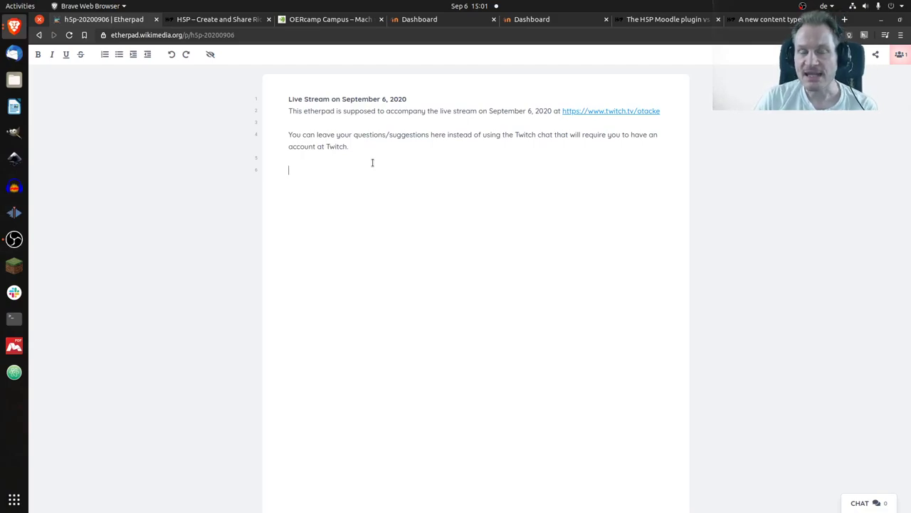
- Browse the Examples & downloads content-type grid down toward the Interactive Book entry
click(216, 20)
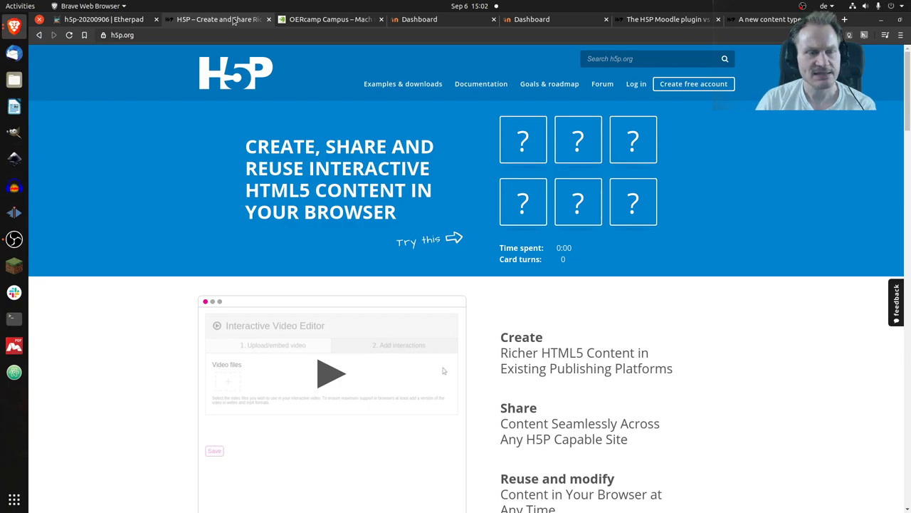
mouse_move(310, 77)
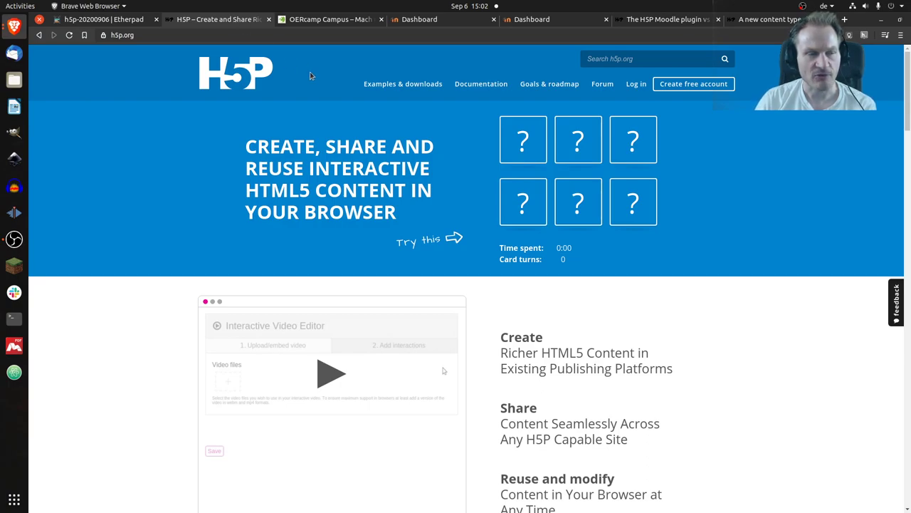
mouse_move(403, 83)
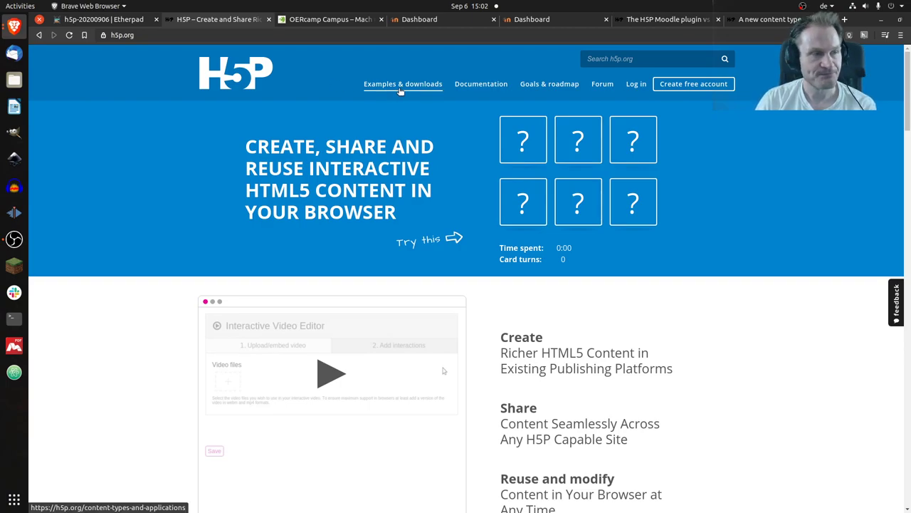
click(403, 84)
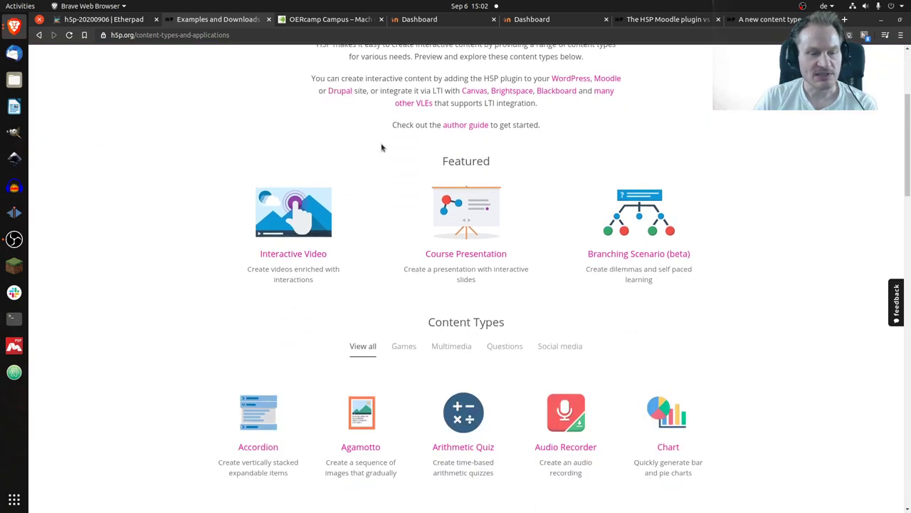
scroll(down, 3)
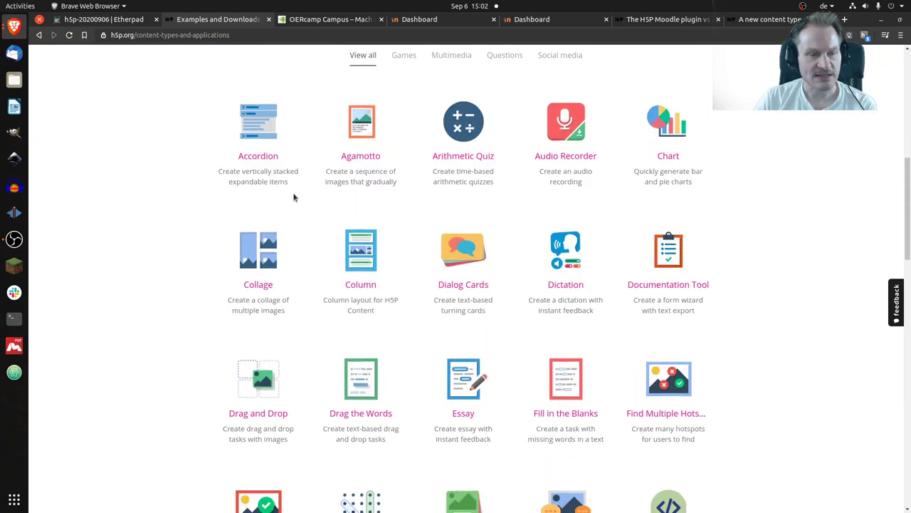
scroll(down, 3)
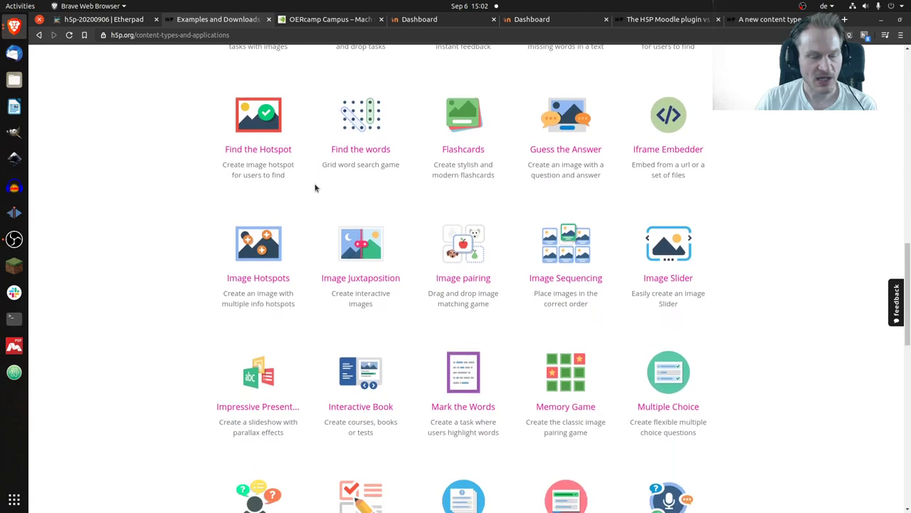
scroll(down, 3)
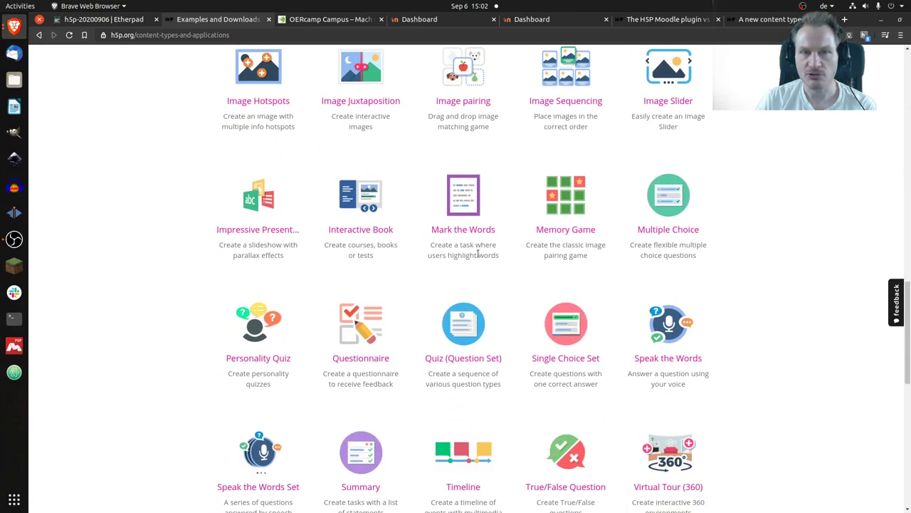
mouse_move(360, 229)
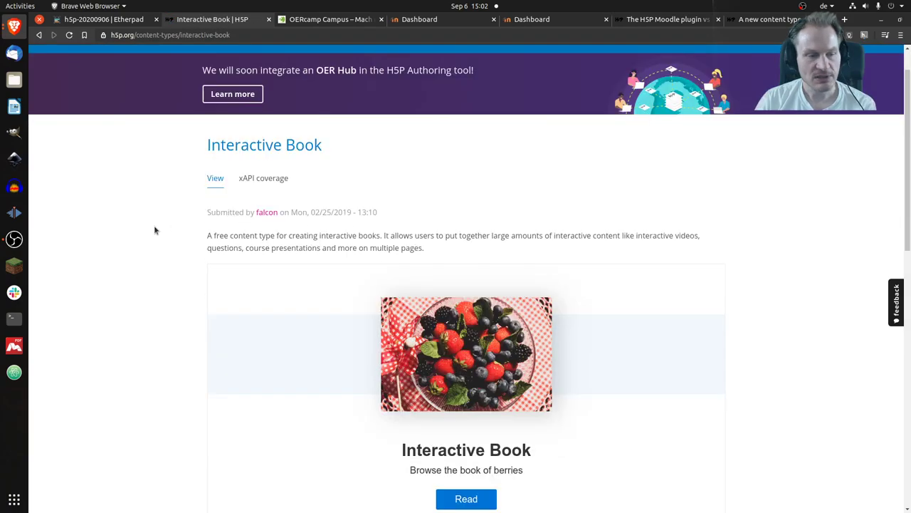
- Start reading the embedded berries Interactive Book, landing on the Strawberries chapter
scroll(down, 3)
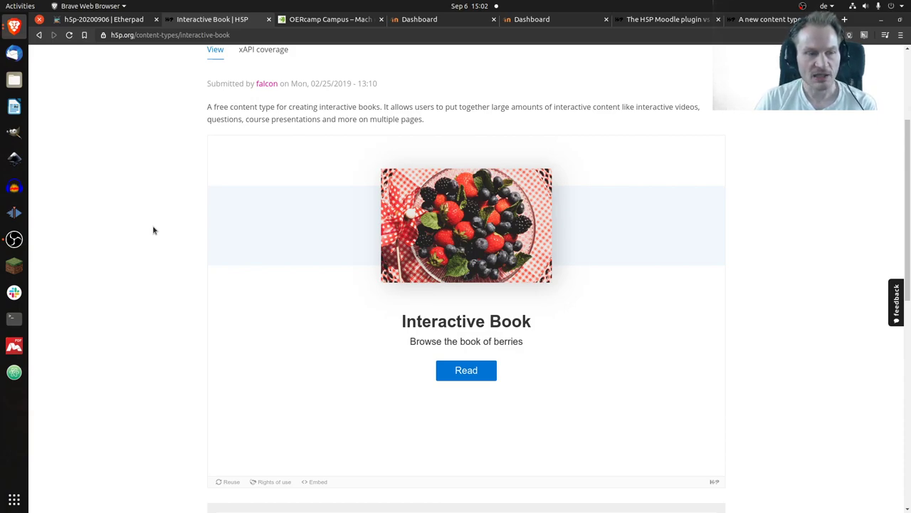
mouse_move(264, 313)
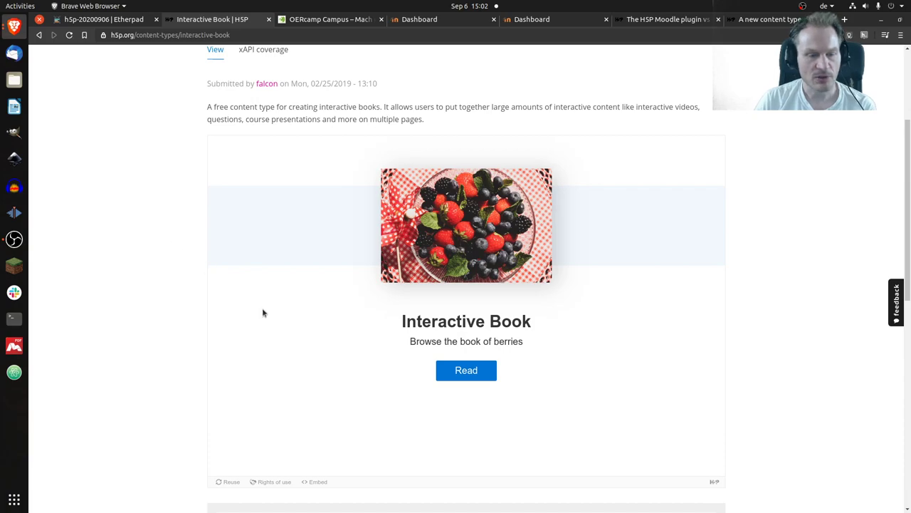
click(467, 370)
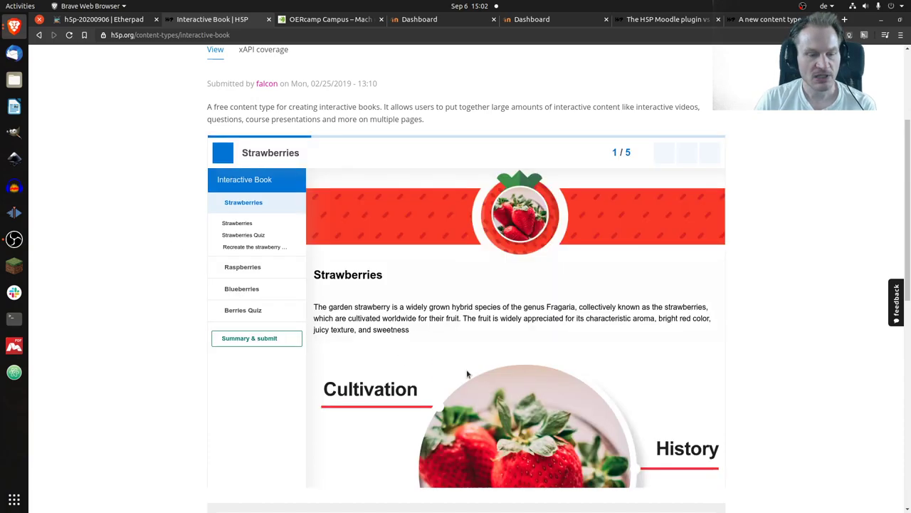
click(709, 152)
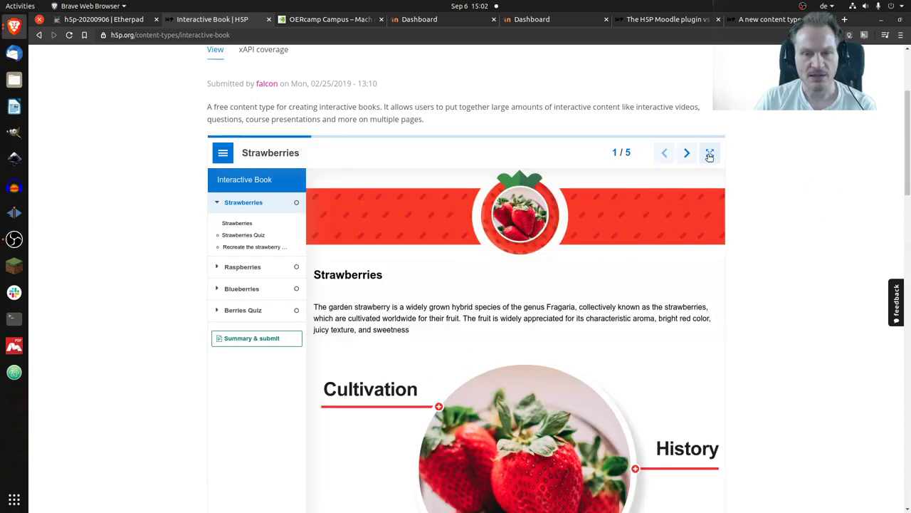
- Show the book full screen and read down the Strawberries chapter past its nutrition tables
click(710, 152)
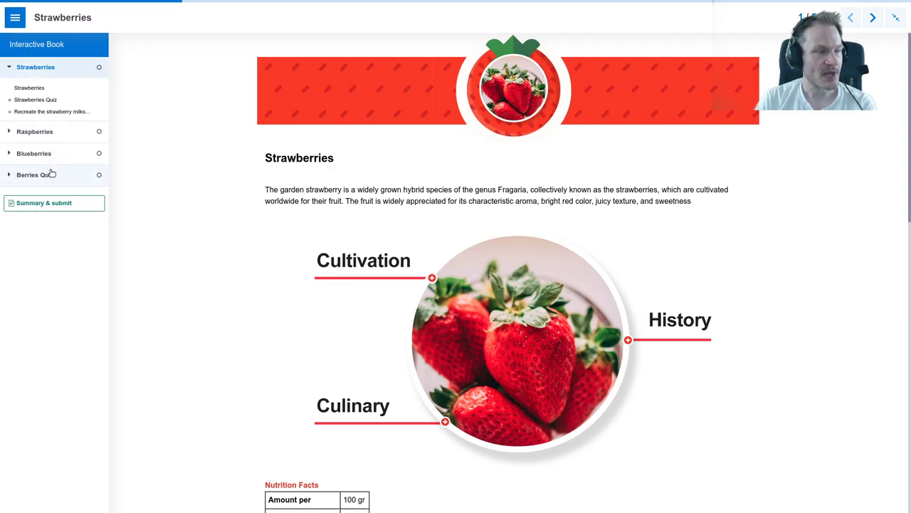
mouse_move(615, 152)
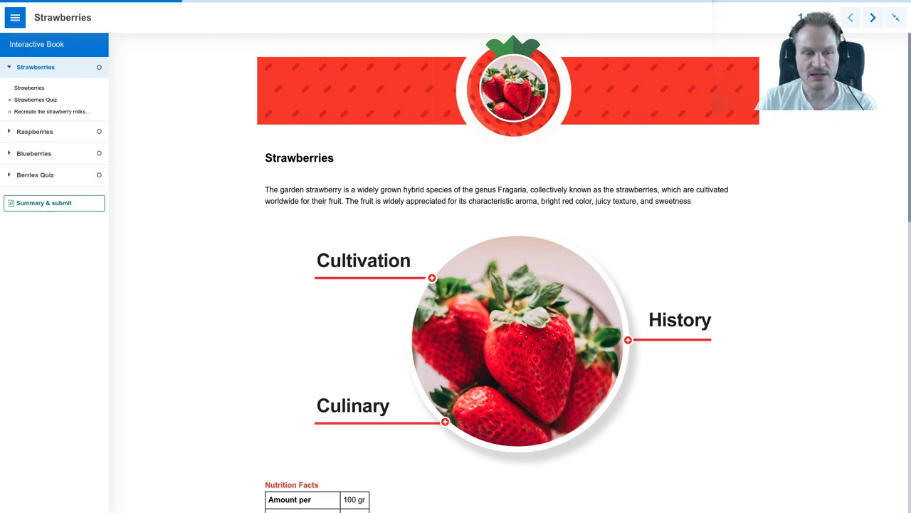
scroll(down, 3)
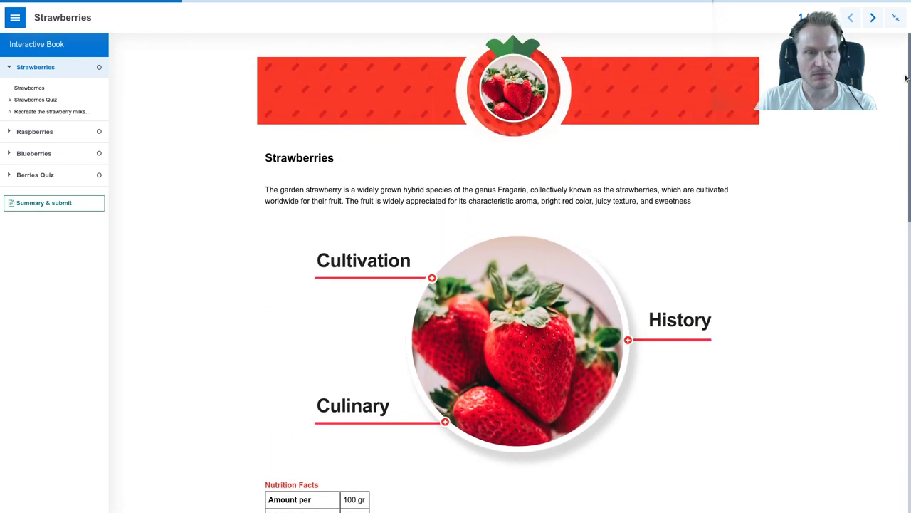
scroll(down, 3)
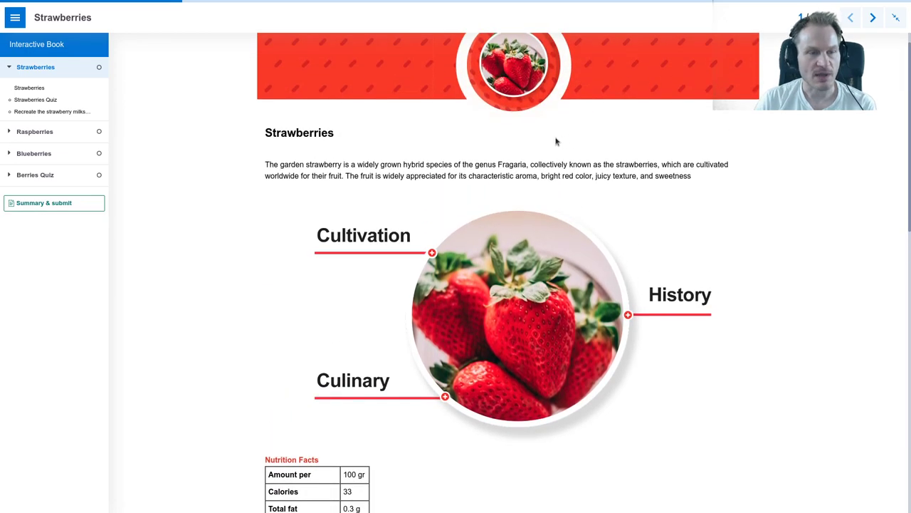
scroll(down, 3)
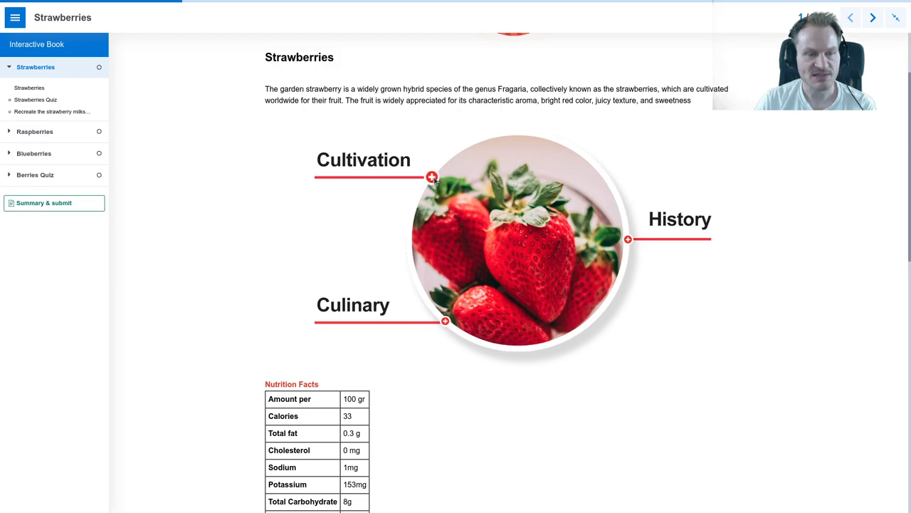
click(431, 177)
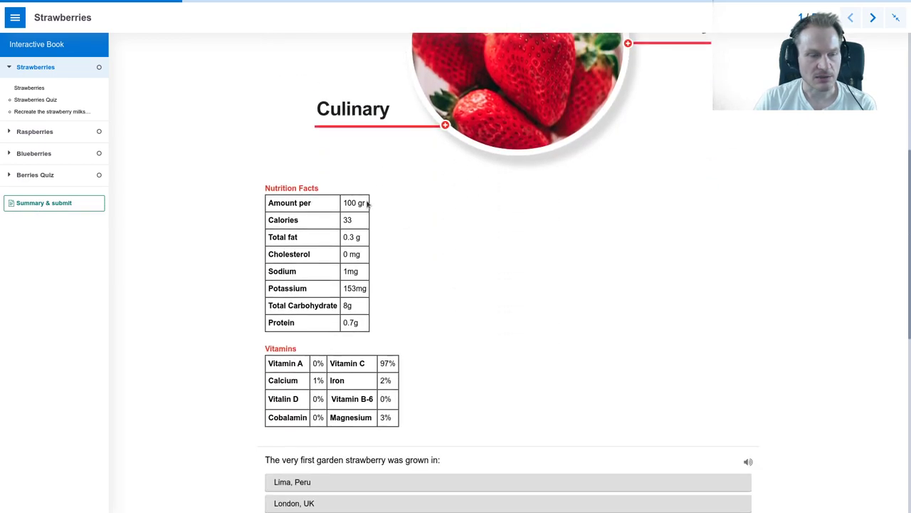
- Continue down to the Strawberries Quiz and the strawberry milkshake drag-and-drop task
scroll(down, 3)
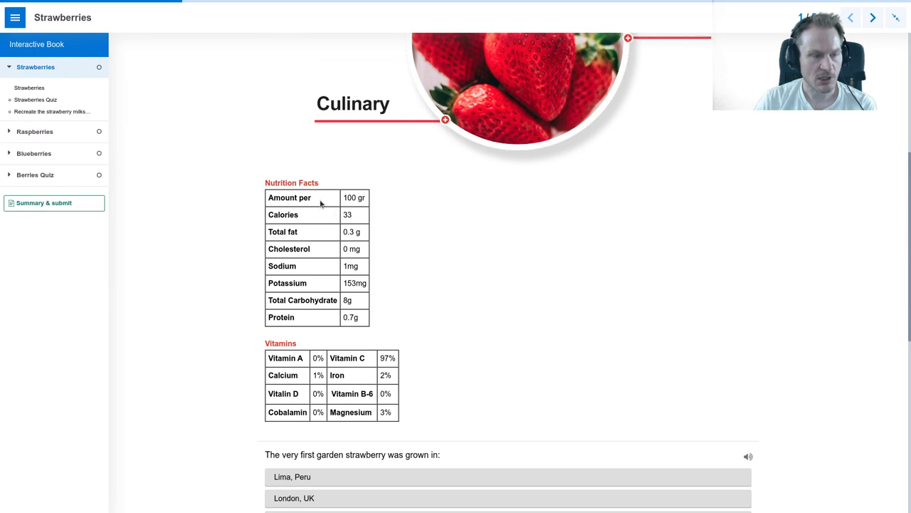
scroll(down, 3)
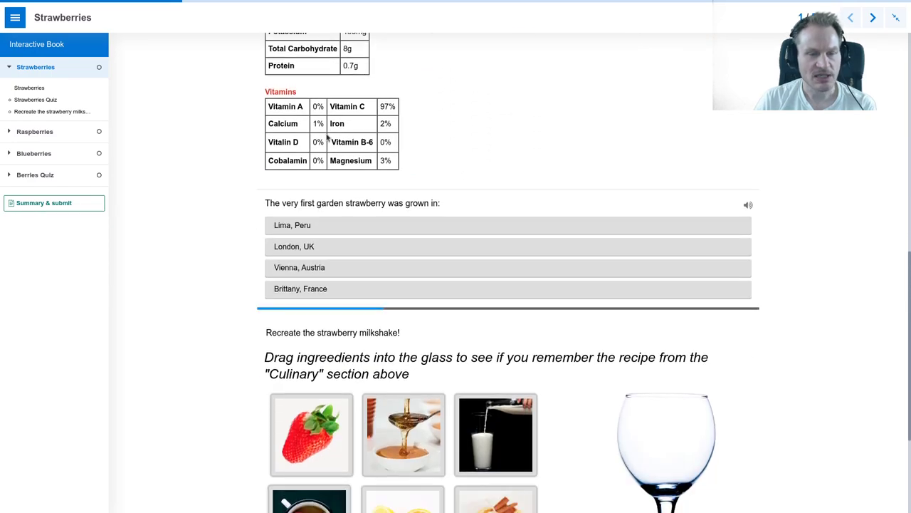
scroll(down, 3)
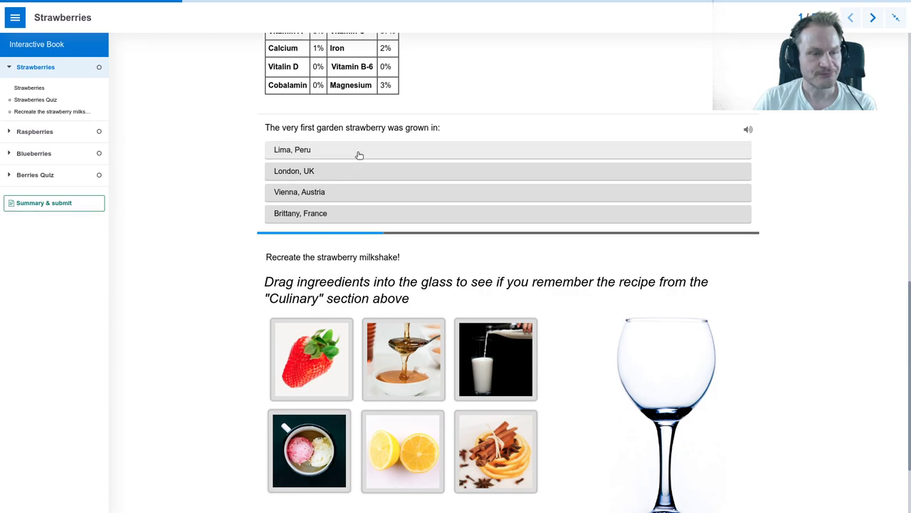
scroll(down, 3)
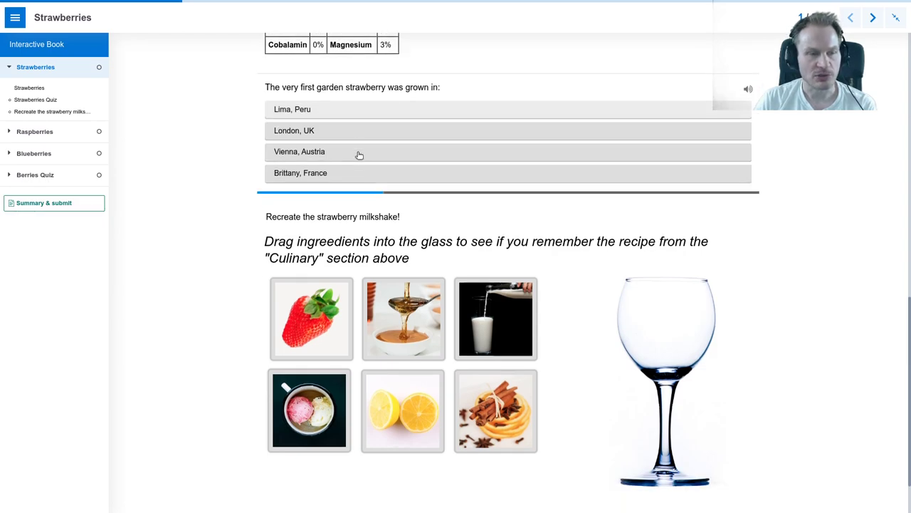
scroll(down, 3)
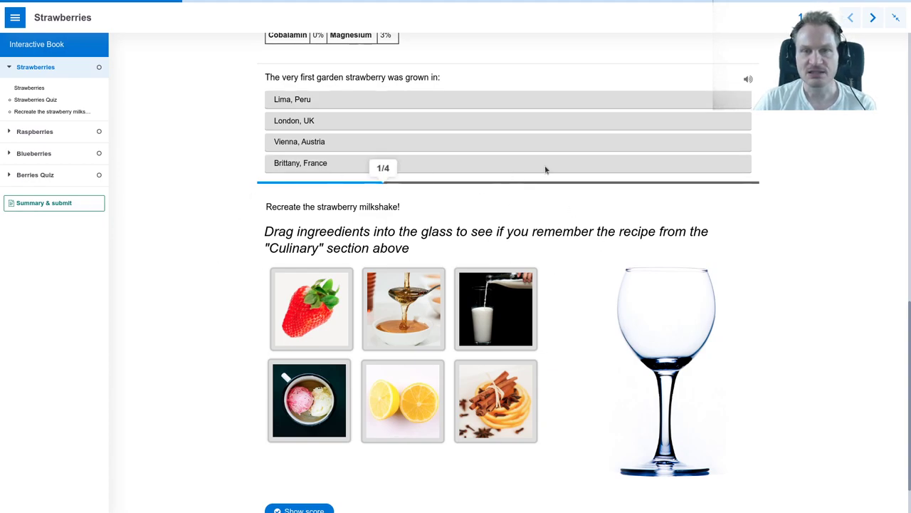
mouse_move(215, 177)
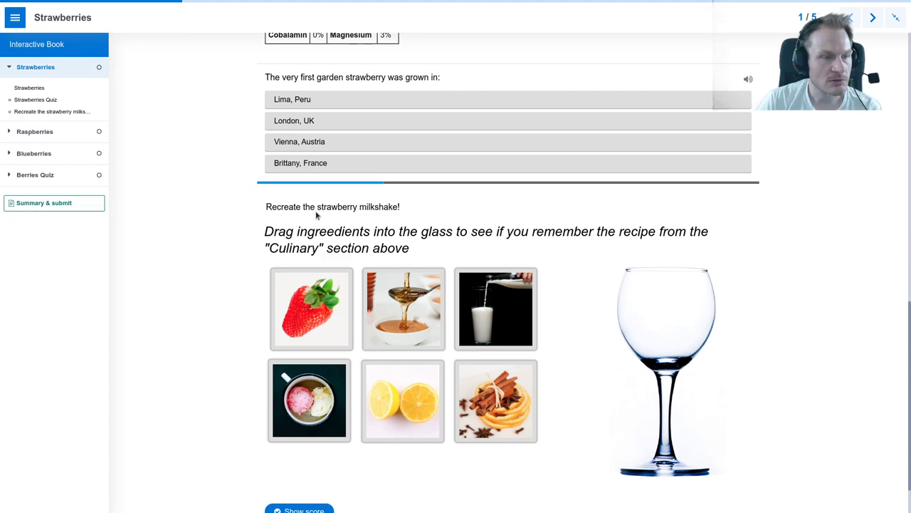
mouse_move(311, 213)
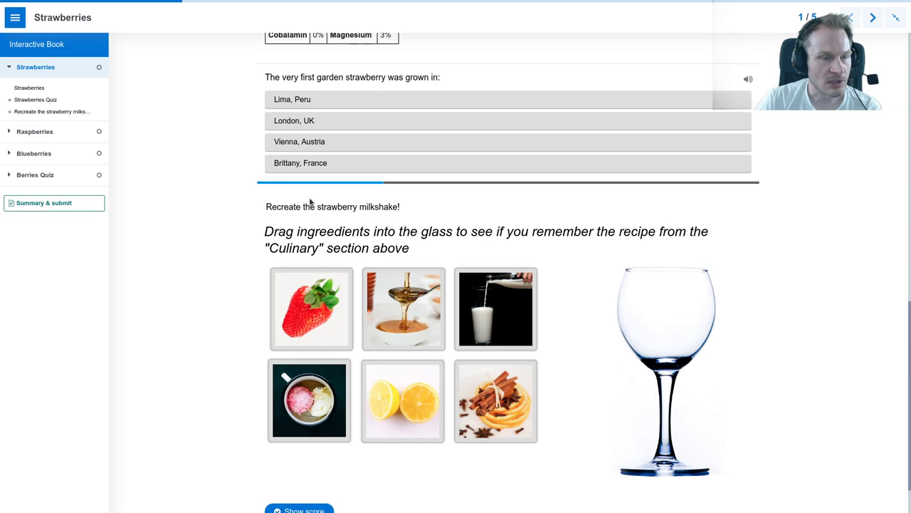
- Answer London, UK for the first garden strawberry and advance through the remaining quiz questions
click(293, 120)
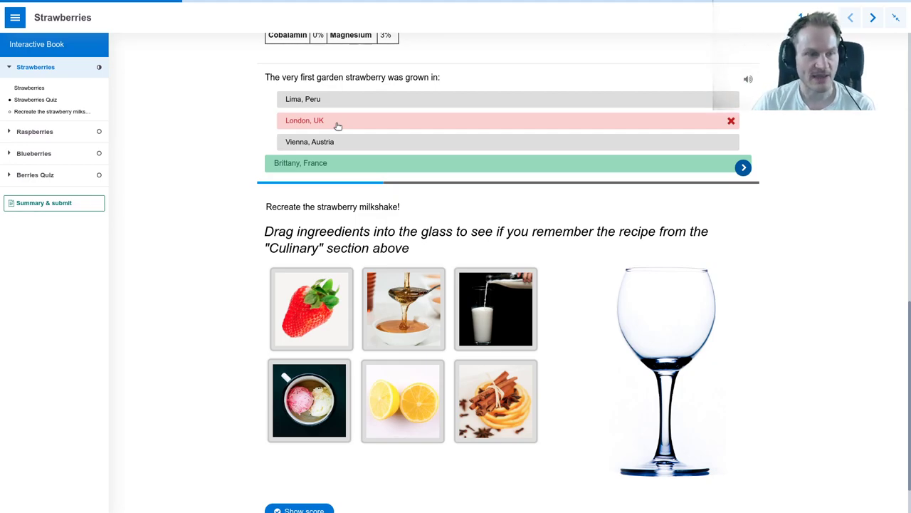
mouse_move(212, 93)
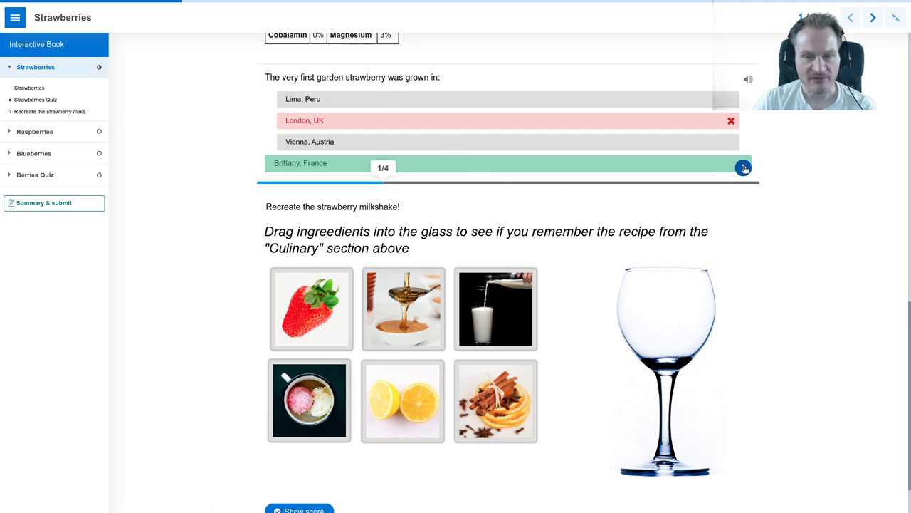
click(744, 168)
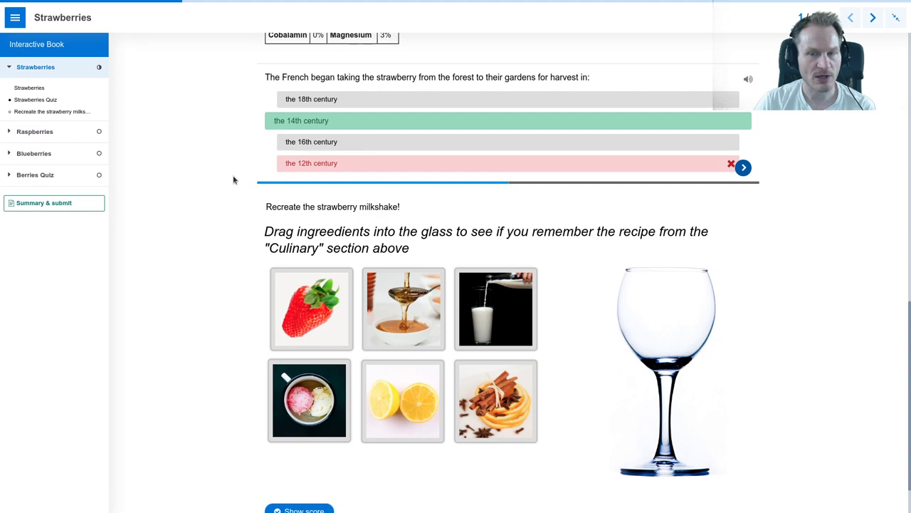
click(744, 168)
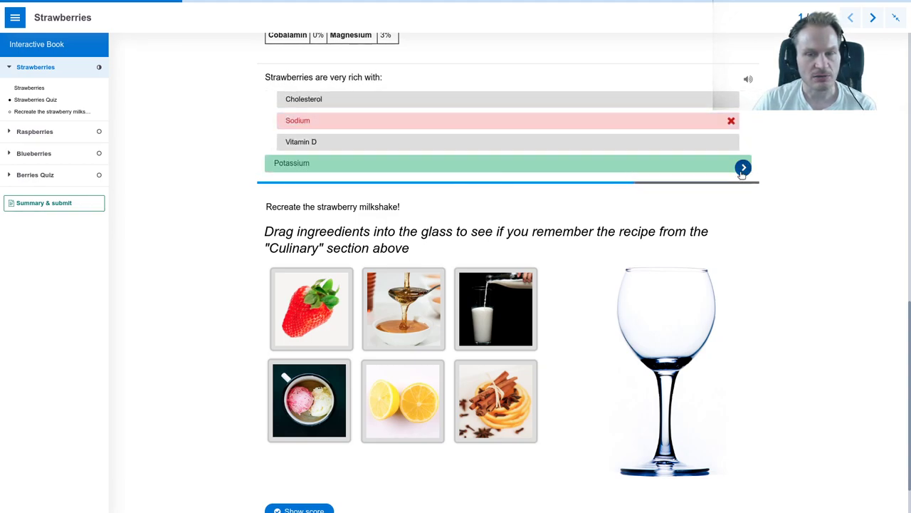
click(743, 166)
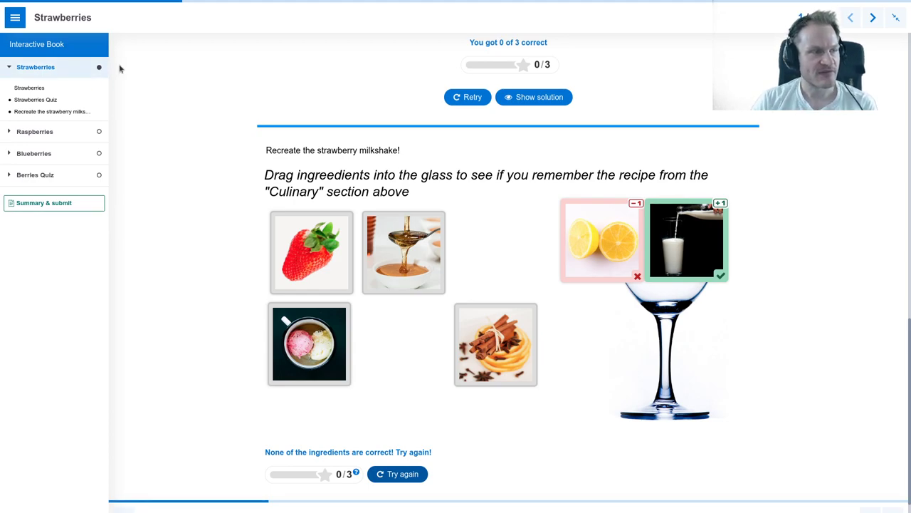
- Collapse Strawberries, visit the Raspberries chapter and move on to Blueberries
click(34, 67)
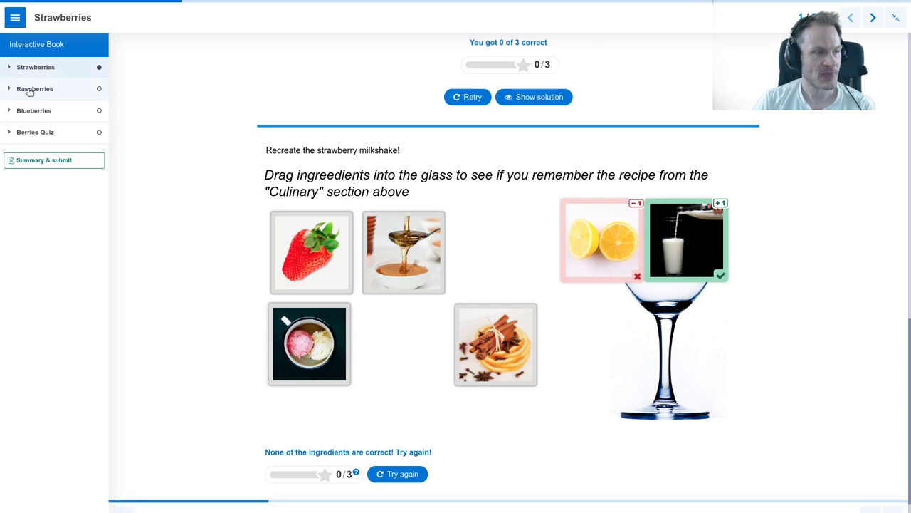
click(34, 89)
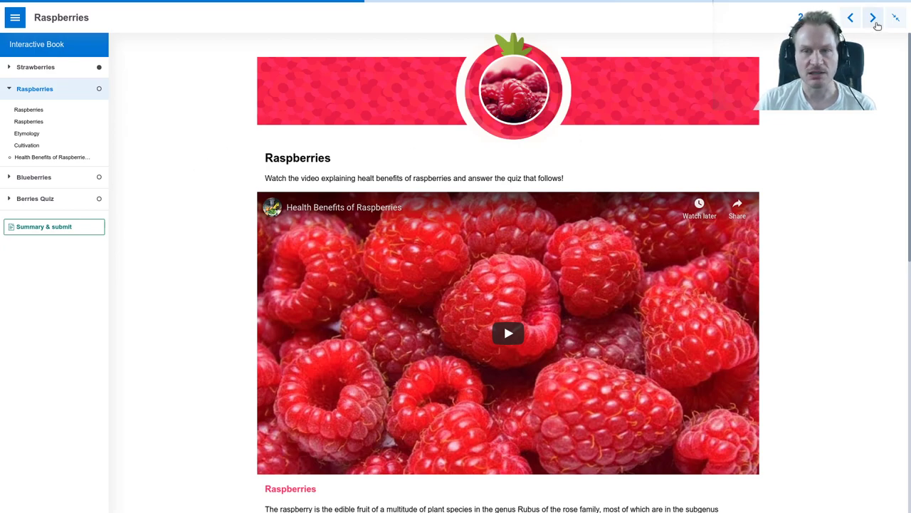
click(873, 17)
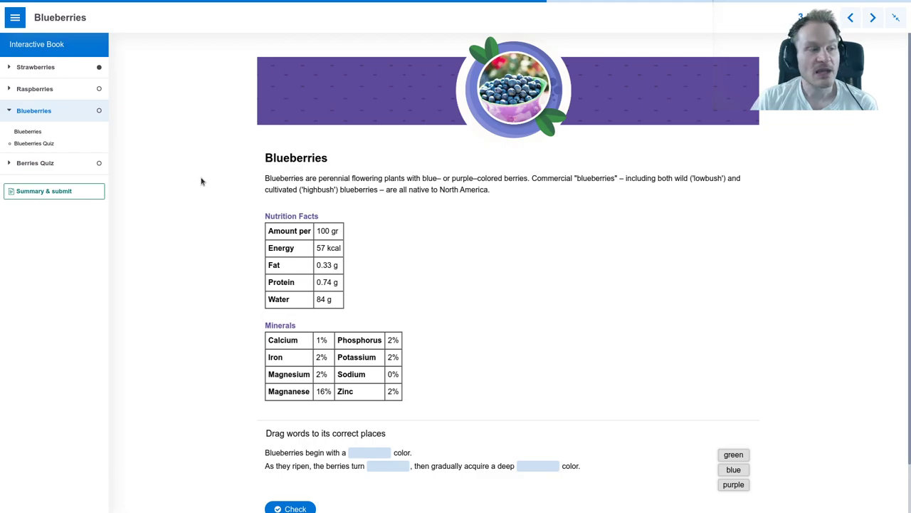
mouse_move(43, 191)
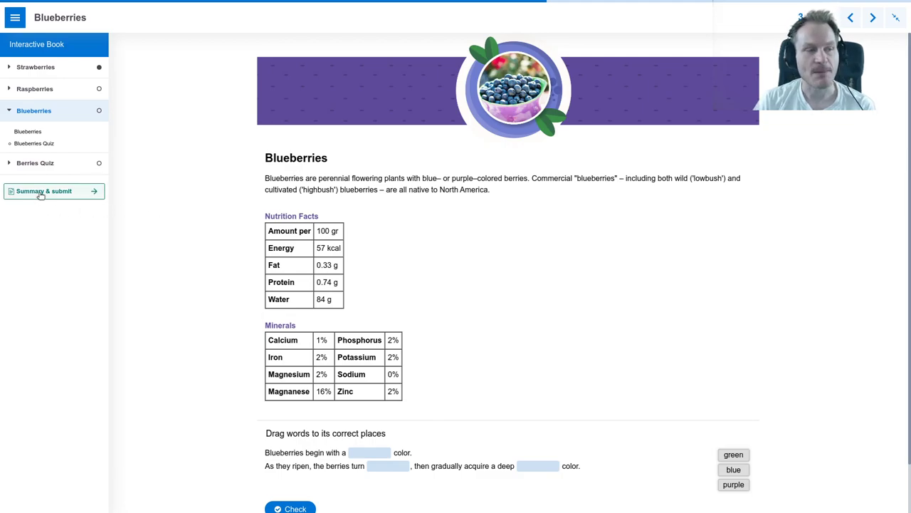
- Show the Summary & submit page reporting 0/22 total score and 25% progress
click(43, 191)
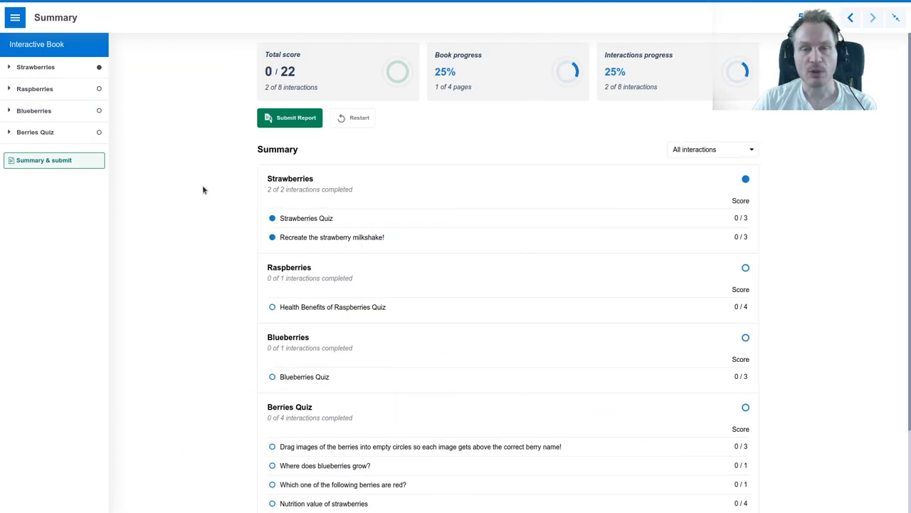
scroll(down, 3)
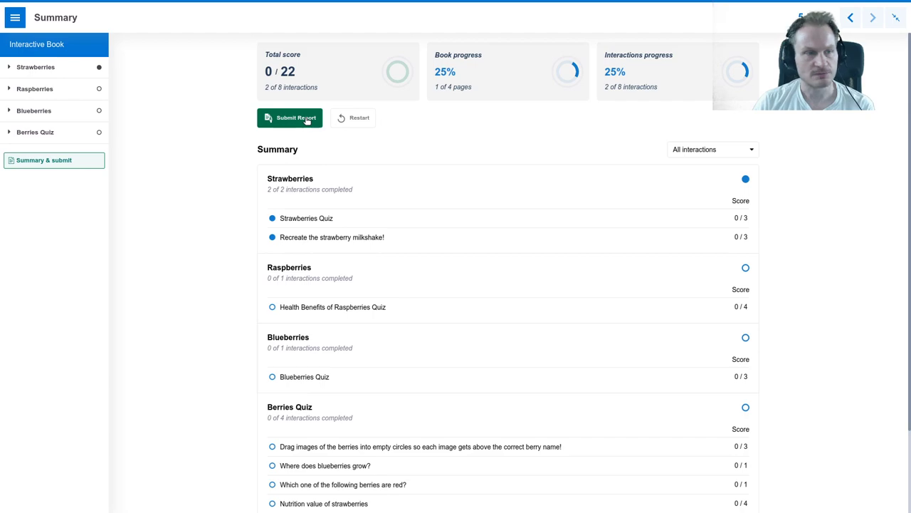
mouse_move(782, 134)
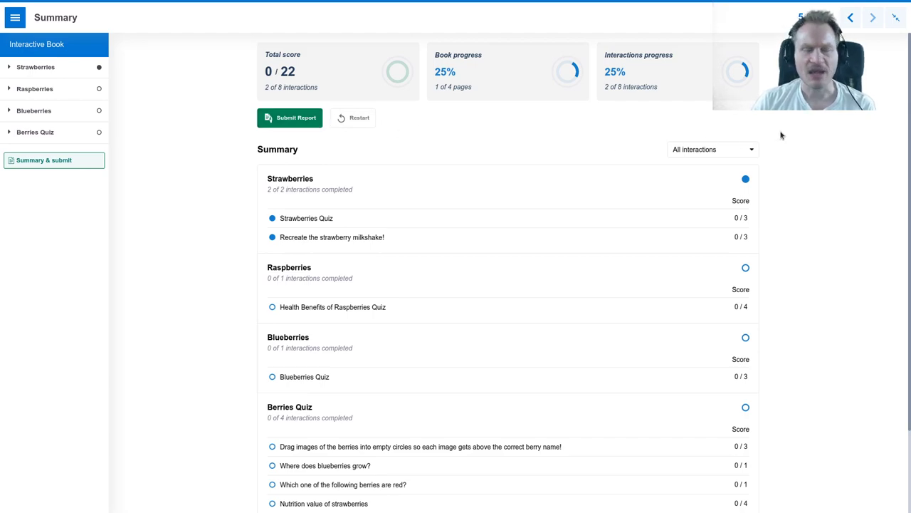
mouse_move(820, 120)
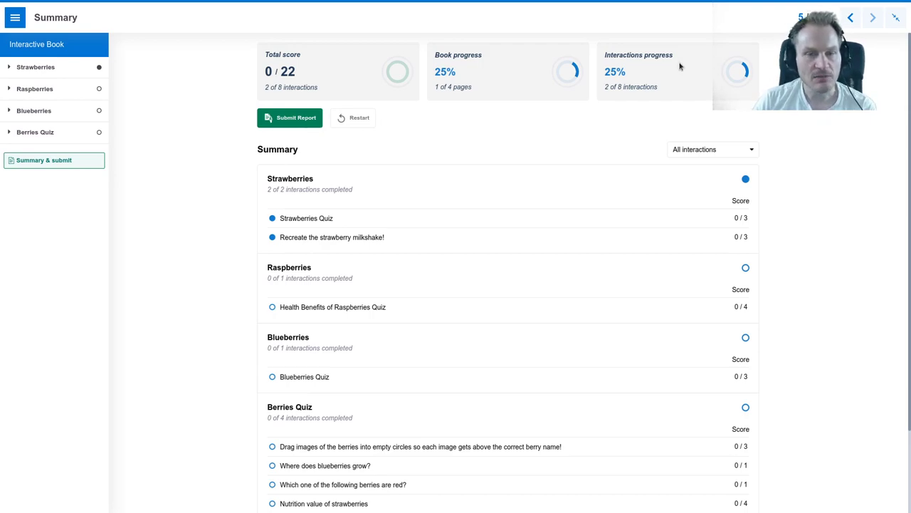
mouse_move(174, 71)
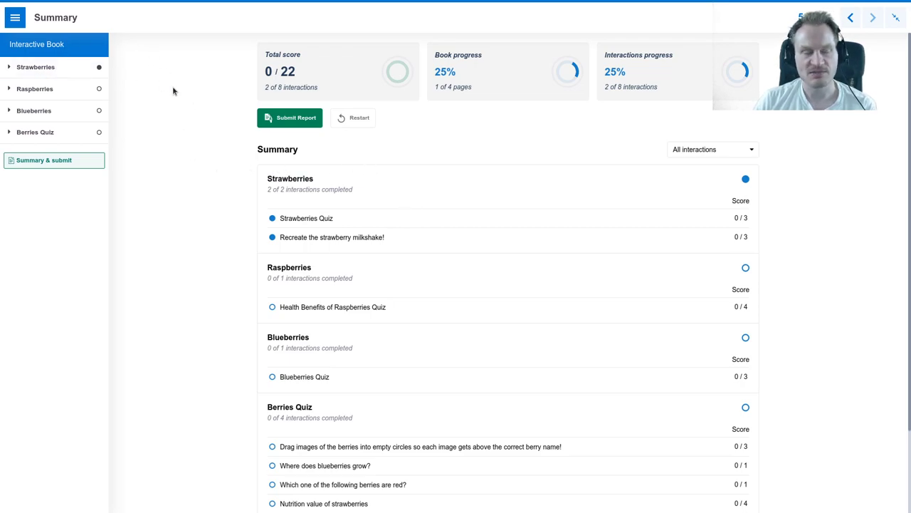
mouse_move(182, 123)
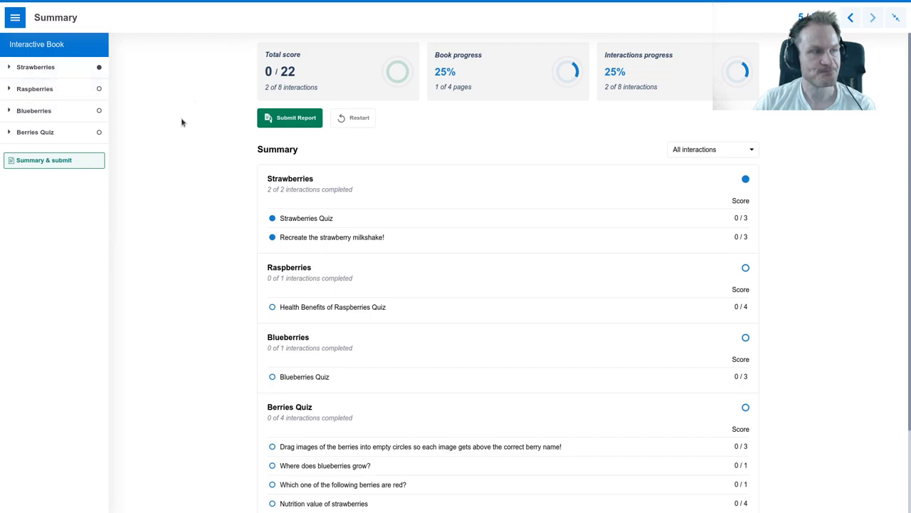
mouse_move(165, 126)
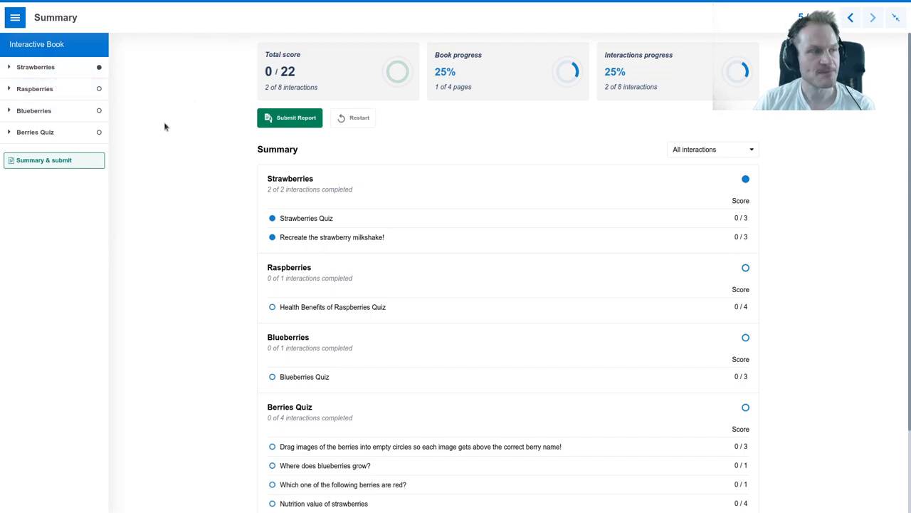
mouse_move(159, 118)
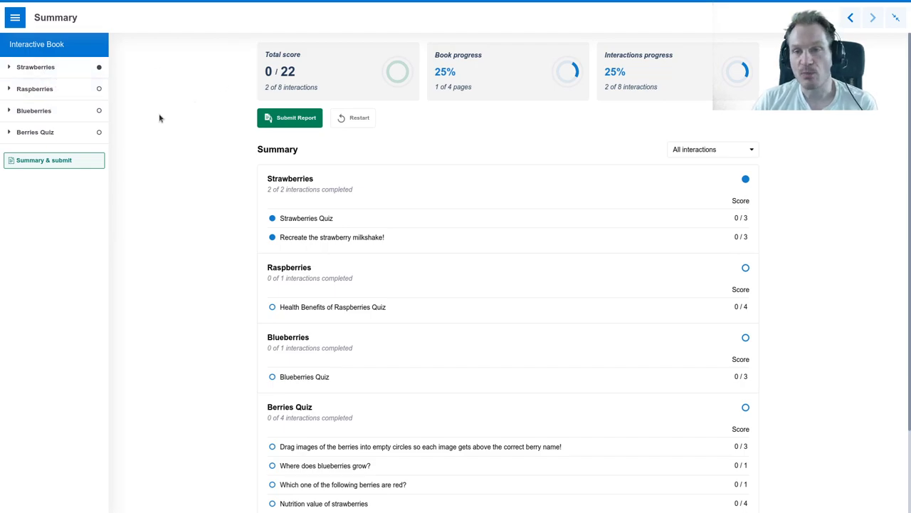
mouse_move(896, 17)
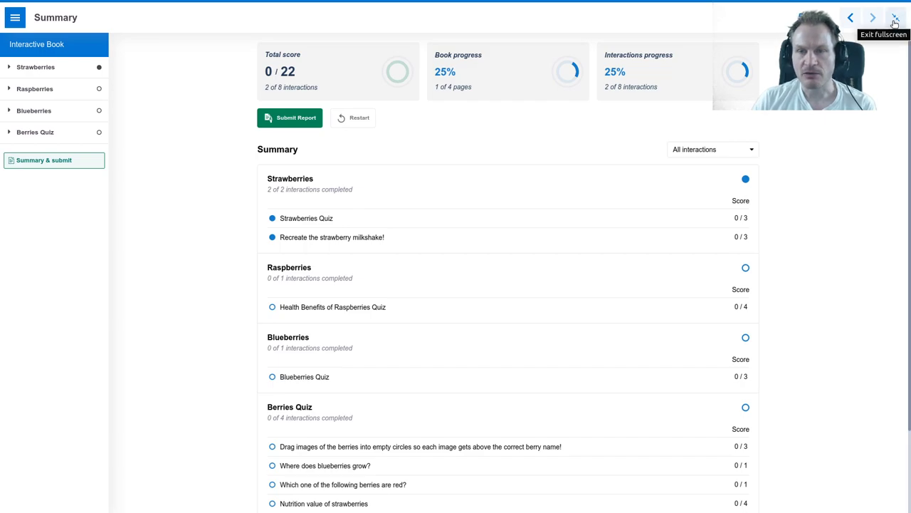
- Exit the book's full-screen view and switch to the OERcamp Campus browser tab
click(895, 17)
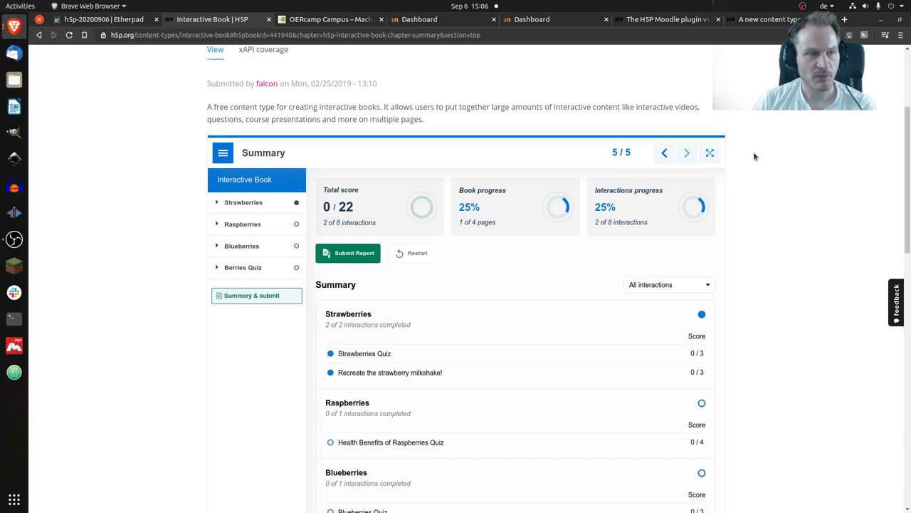
mouse_move(325, 89)
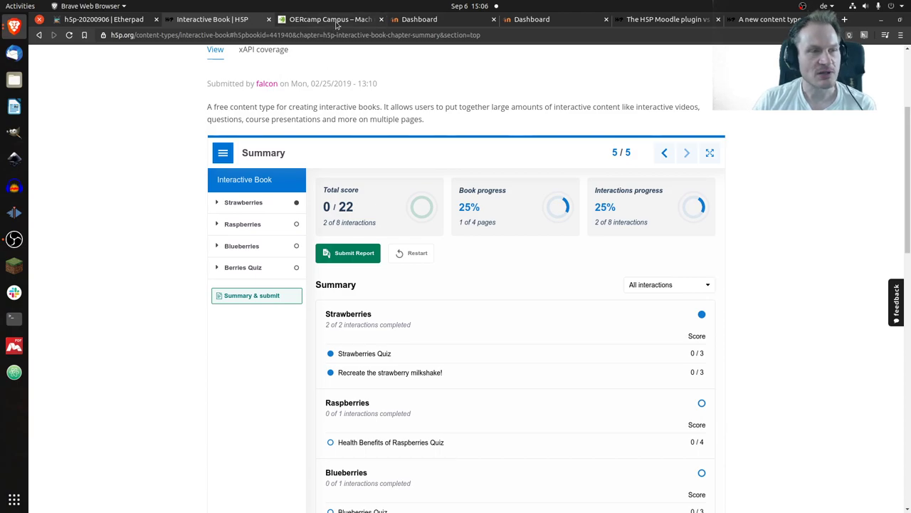
click(329, 20)
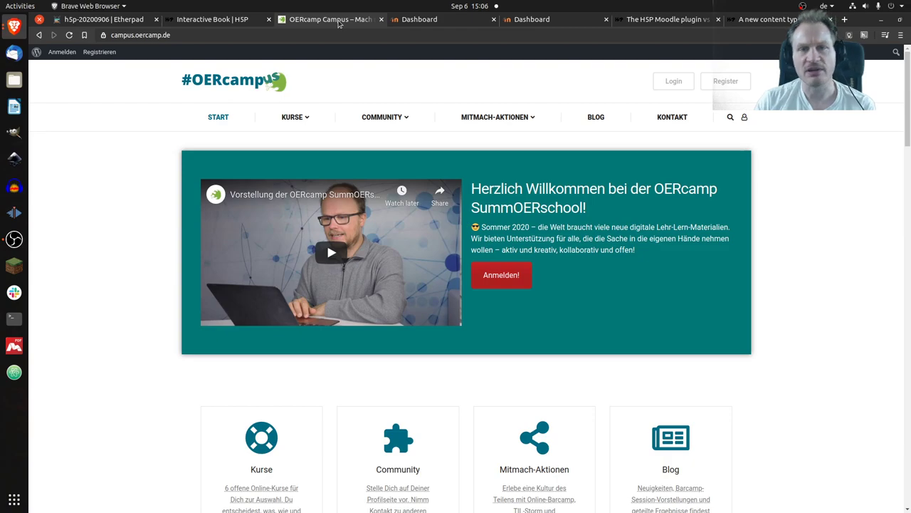
mouse_move(380, 88)
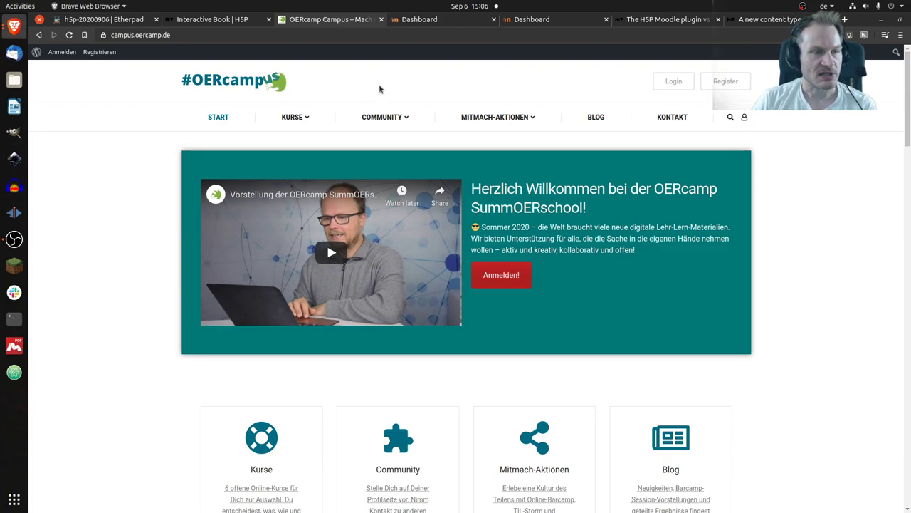
mouse_move(385, 81)
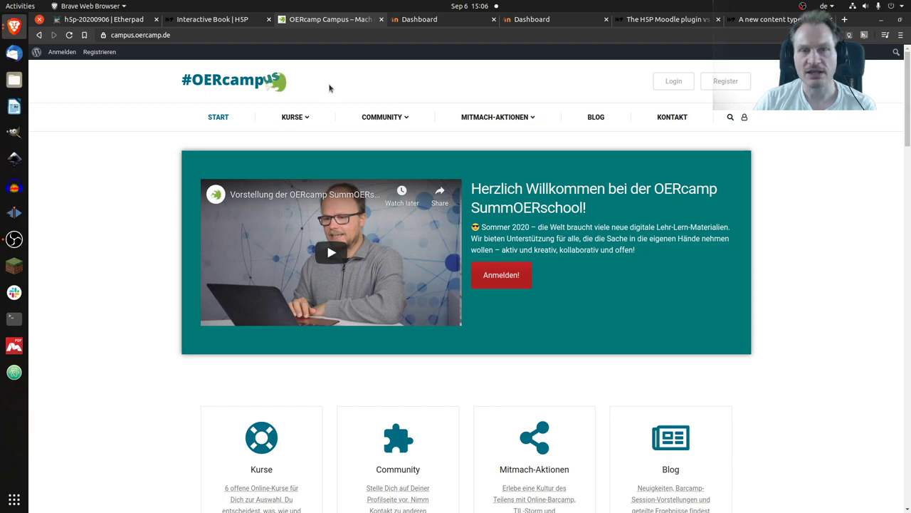
- Go from the KURSE menu to the 'Interaktive Aufgaben mit H5P gestalten' course page
click(291, 117)
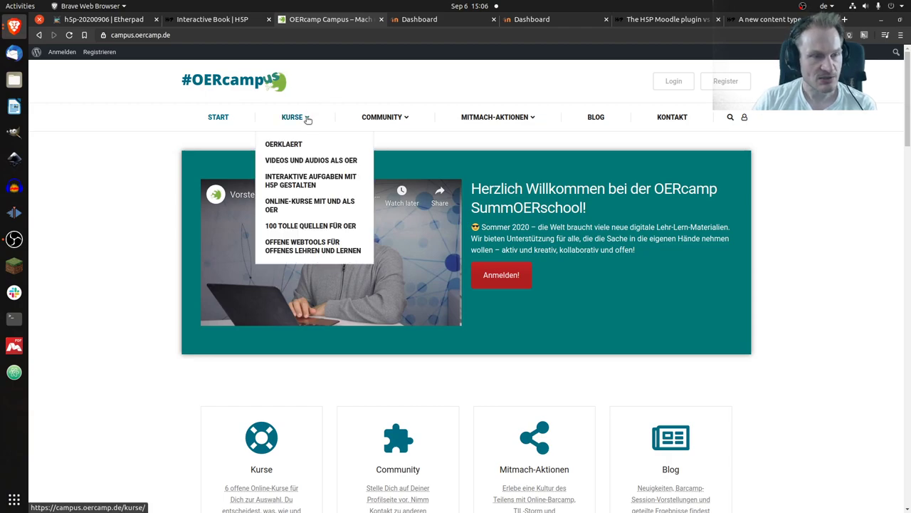
click(311, 179)
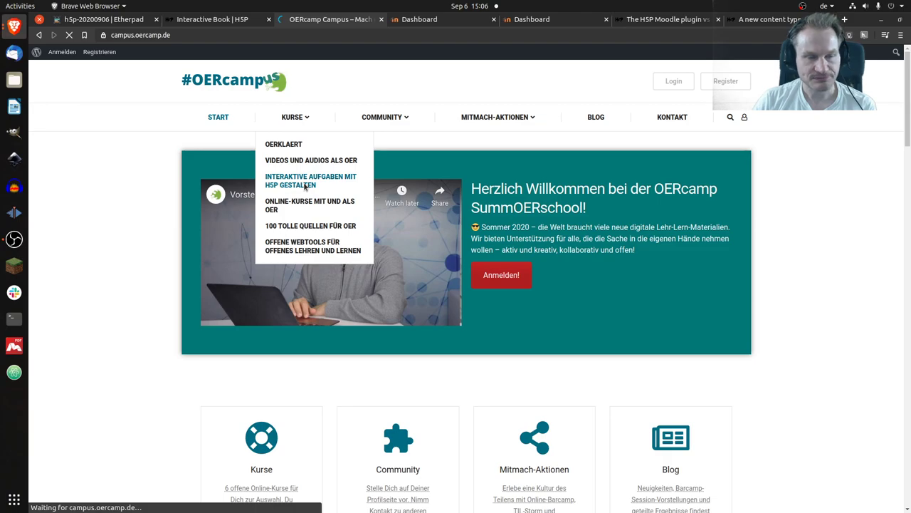
click(311, 180)
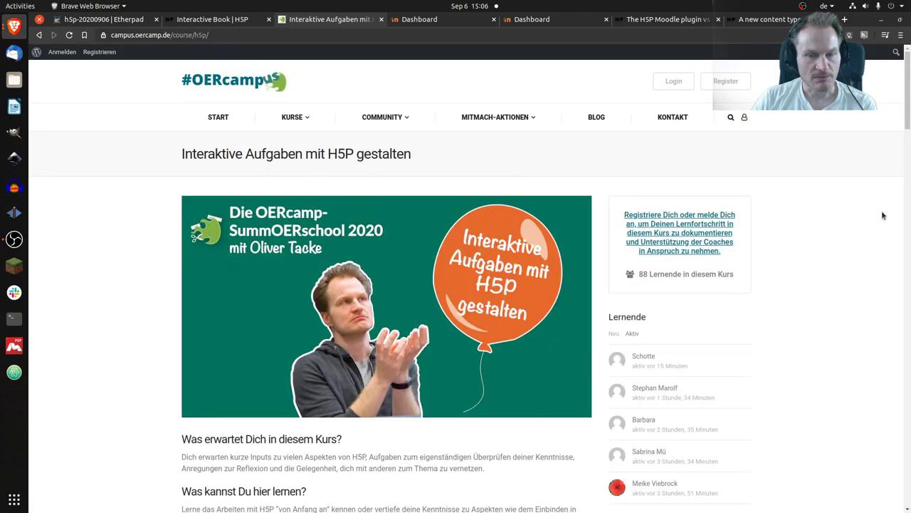
- Read down the course's lesson list to the final section Ha det bra! and choose the 'p. s.' lesson
scroll(down, 3)
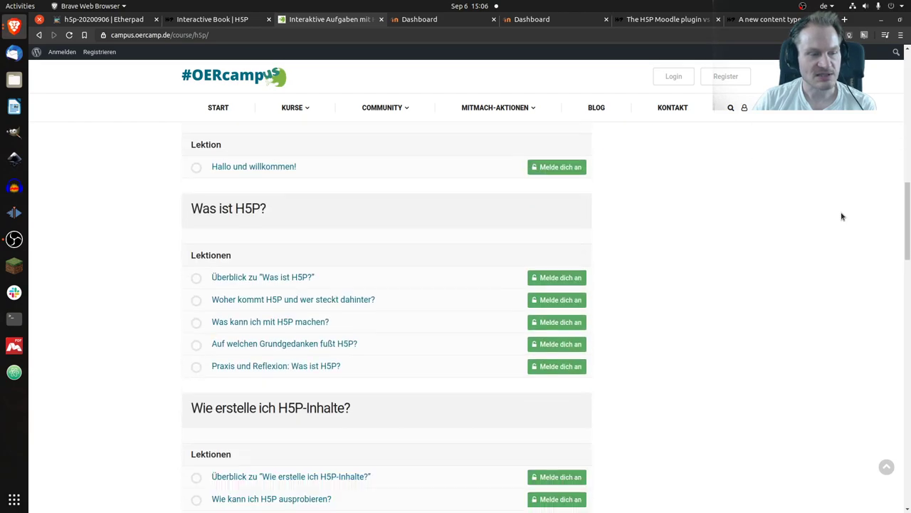
scroll(down, 3)
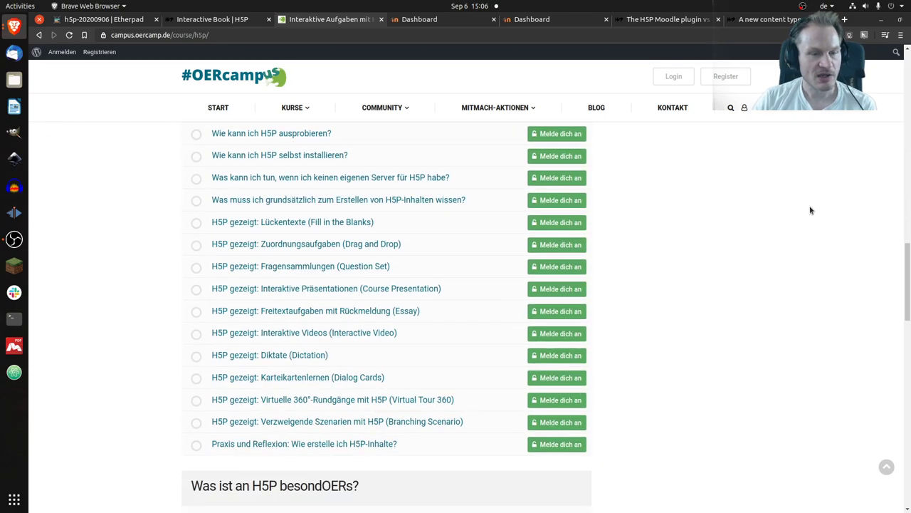
scroll(down, 3)
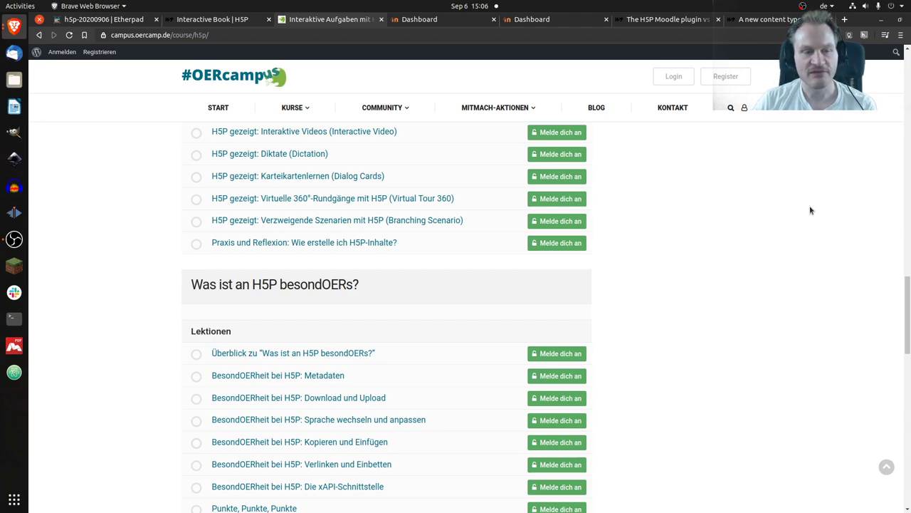
scroll(down, 3)
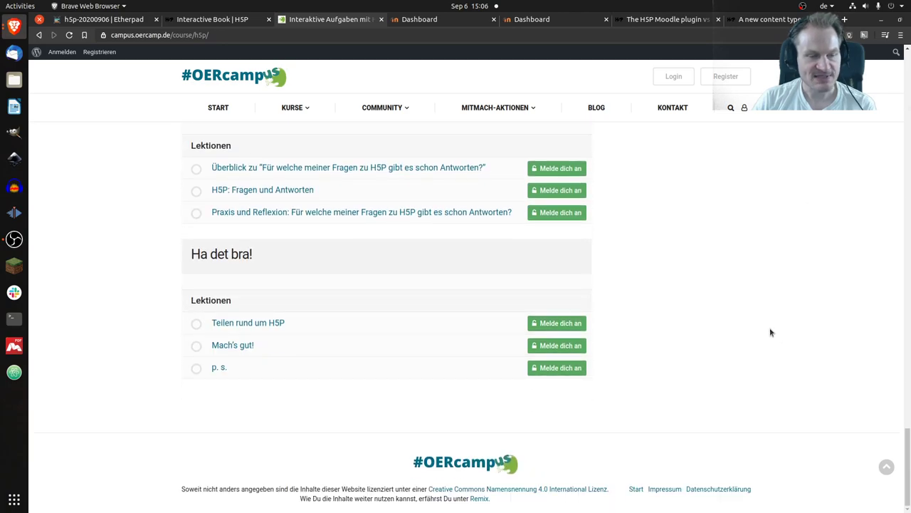
mouse_move(569, 388)
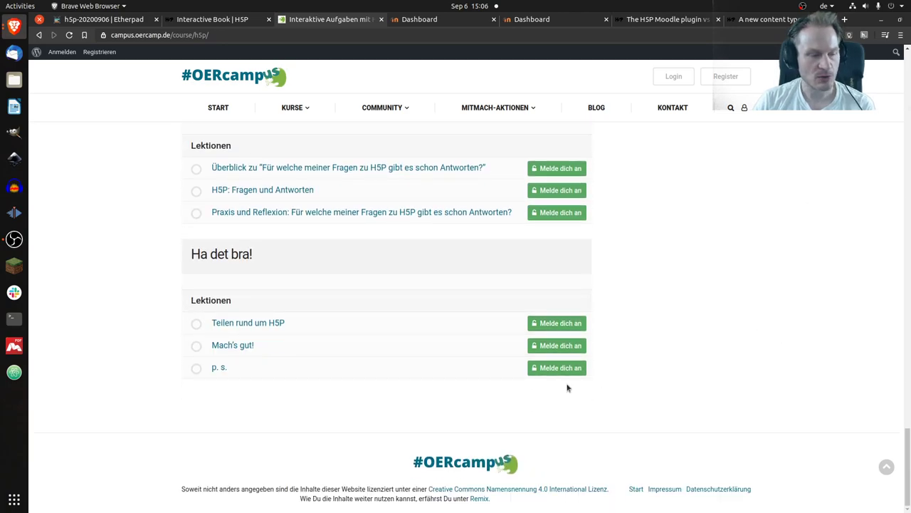
click(220, 368)
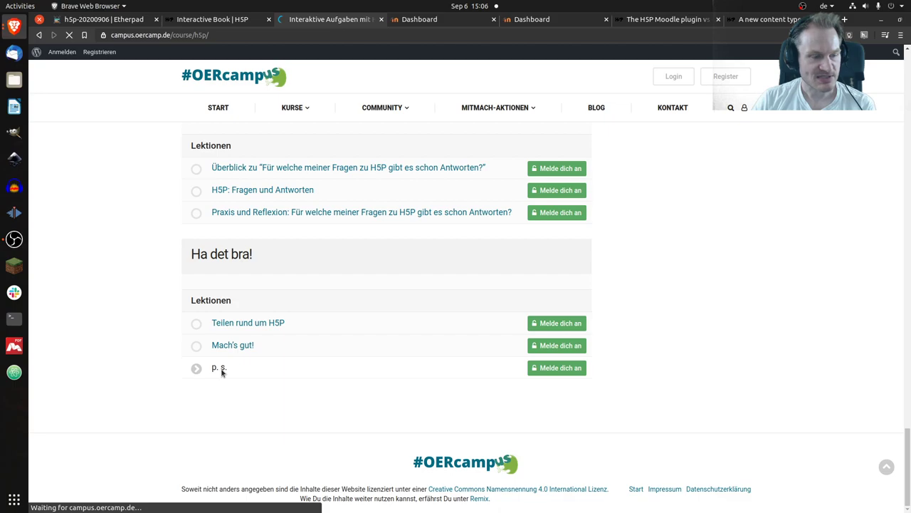
- Start the embedded H5P course book via 'Kurs starten', showing its first overview page of 50
click(219, 367)
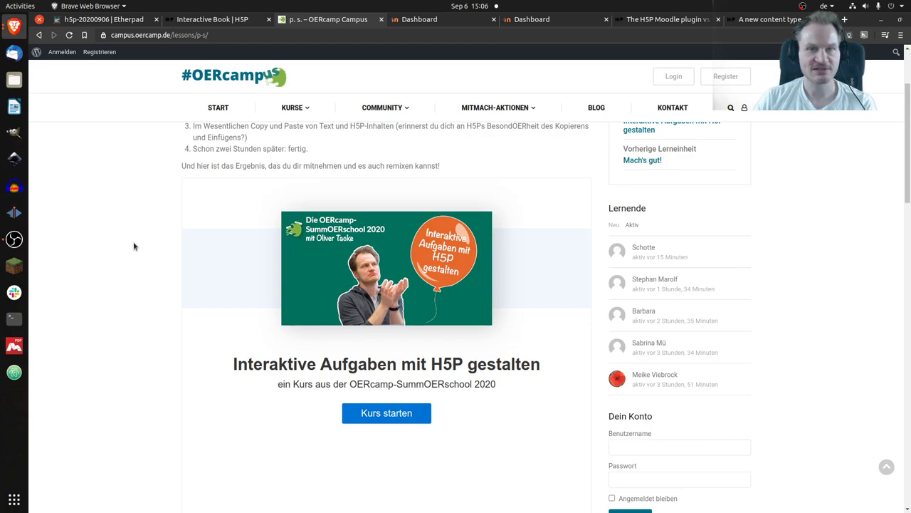
scroll(down, 3)
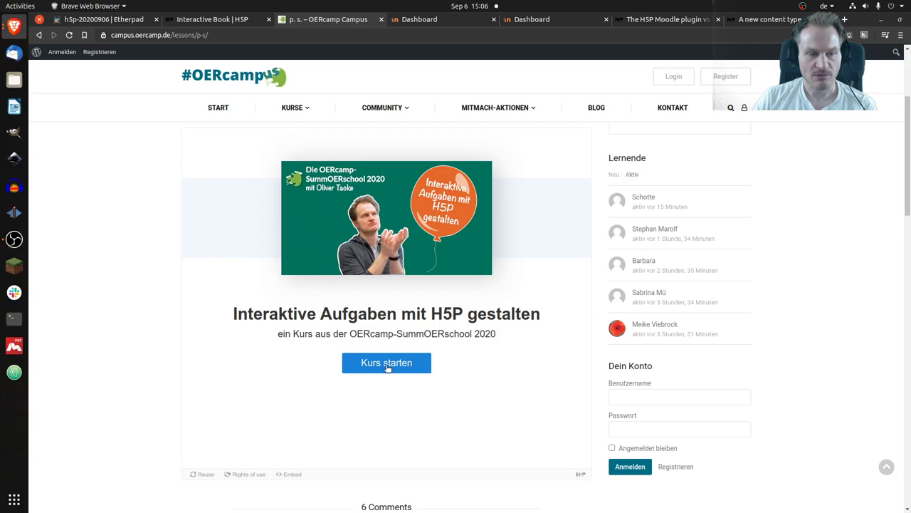
click(387, 364)
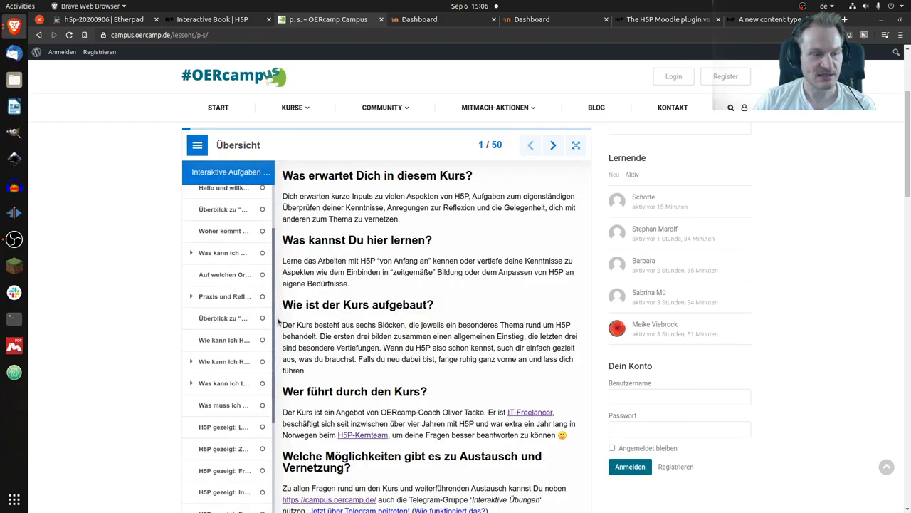
- Expand the Übersicht chapter and scroll the book to 'Was kann ich mit H5P machen?', page 5 of 50
click(214, 193)
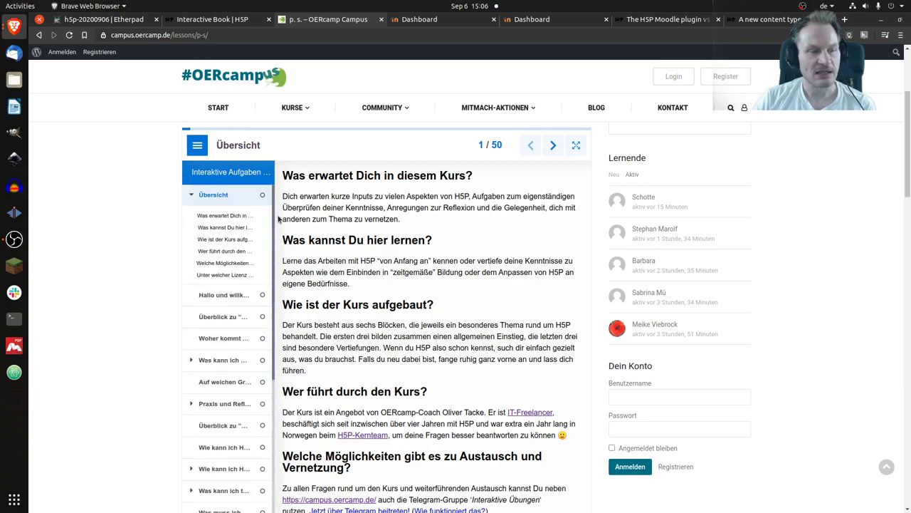
mouse_move(248, 285)
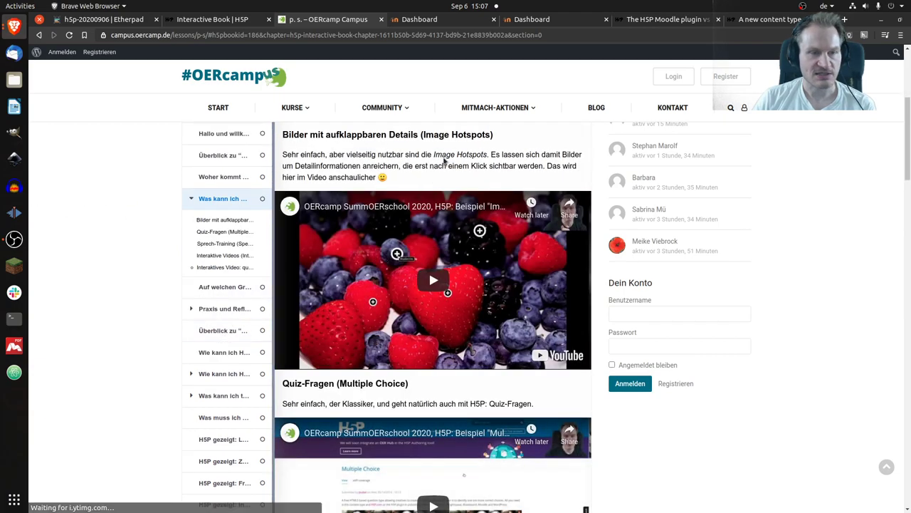
scroll(down, 3)
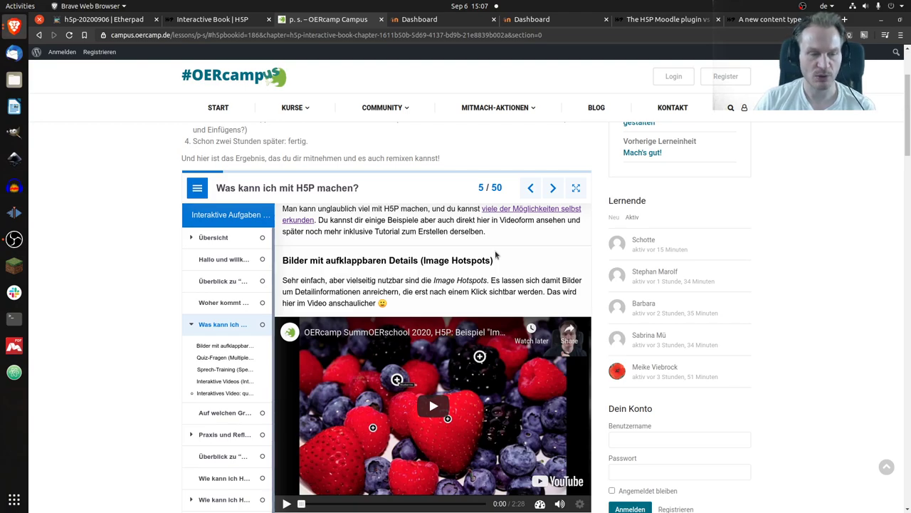
scroll(down, 3)
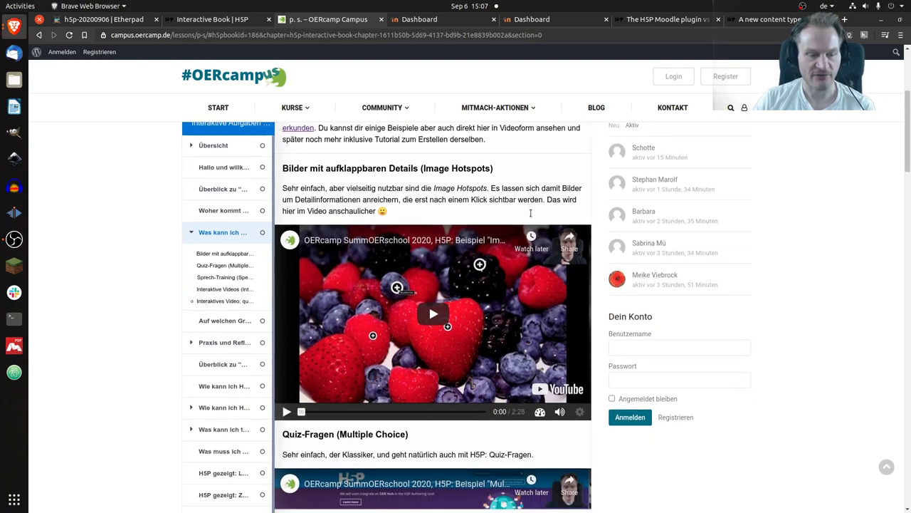
scroll(down, 3)
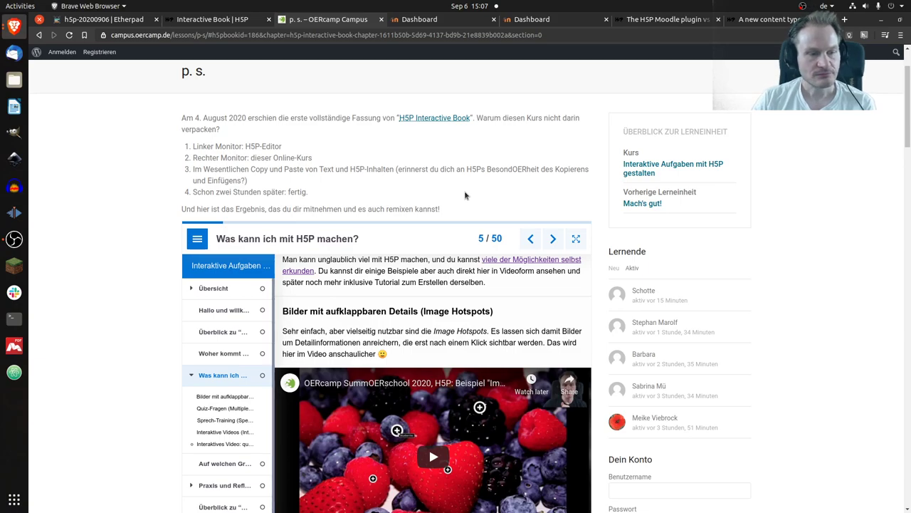
mouse_move(476, 188)
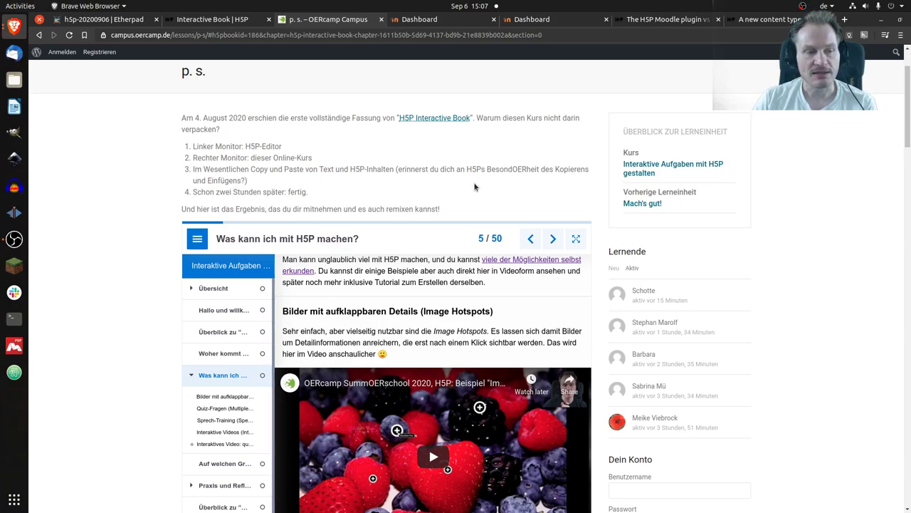
mouse_move(428, 179)
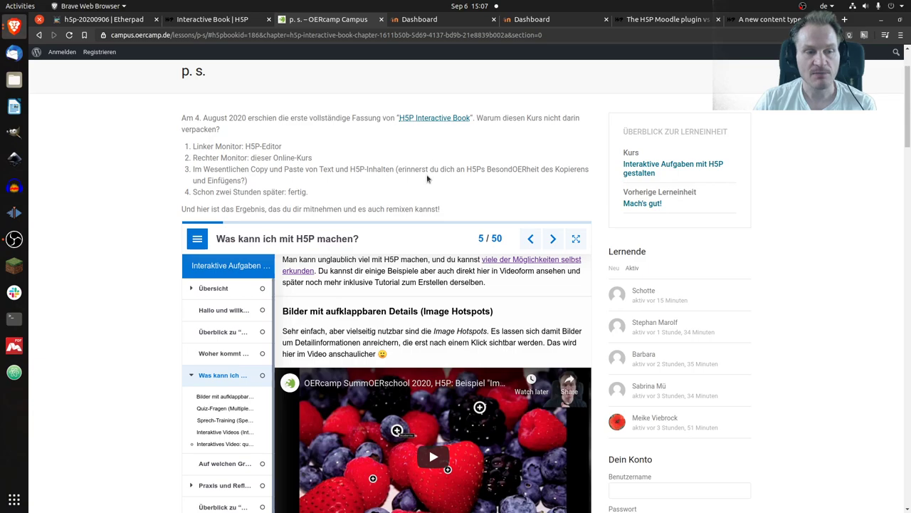
mouse_move(425, 177)
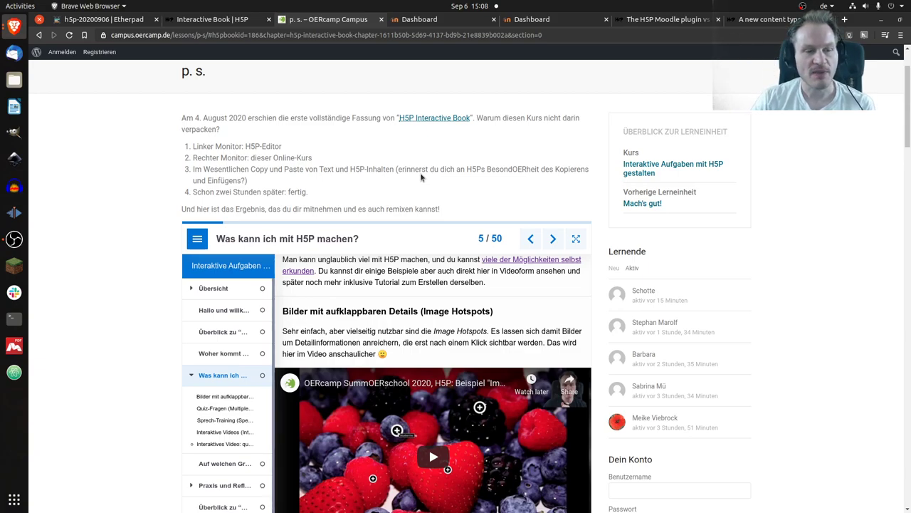
mouse_move(374, 220)
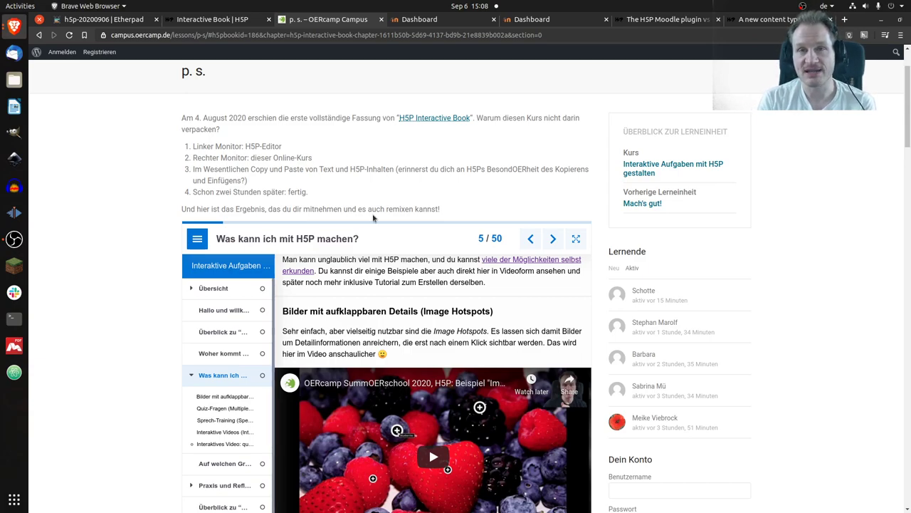
mouse_move(400, 166)
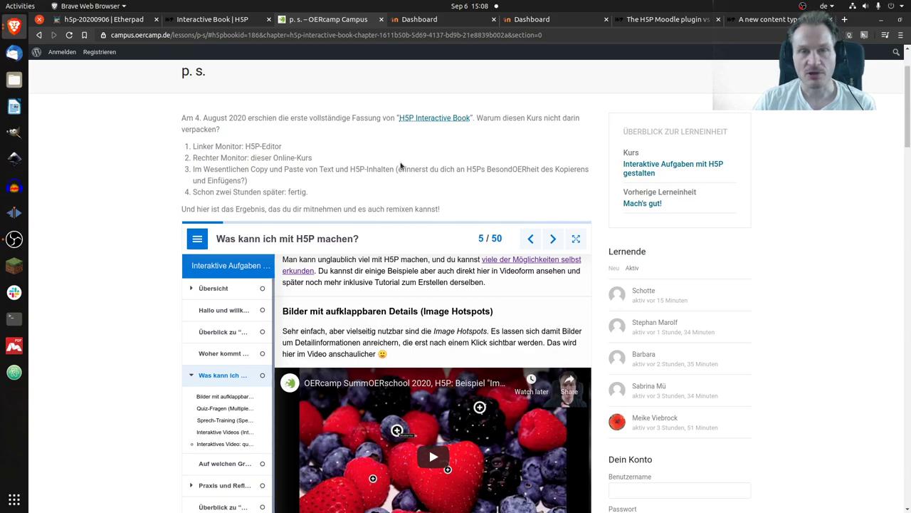
mouse_move(403, 163)
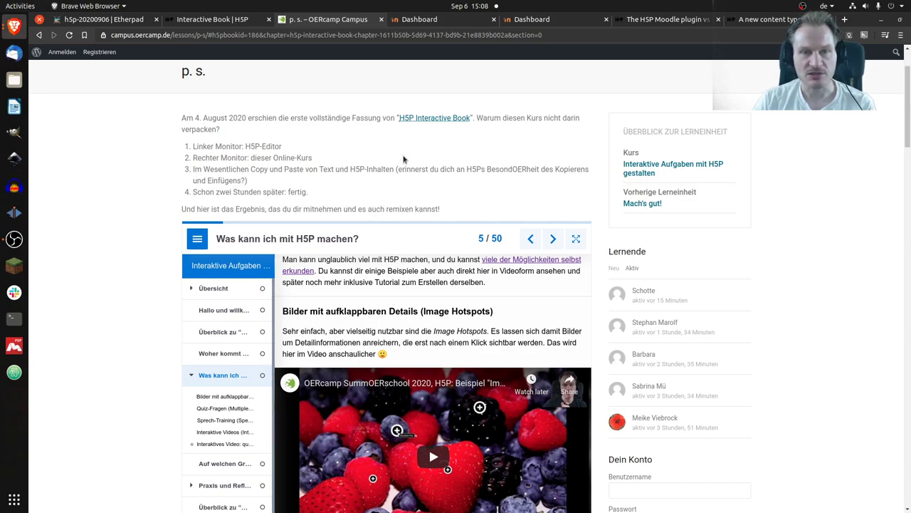